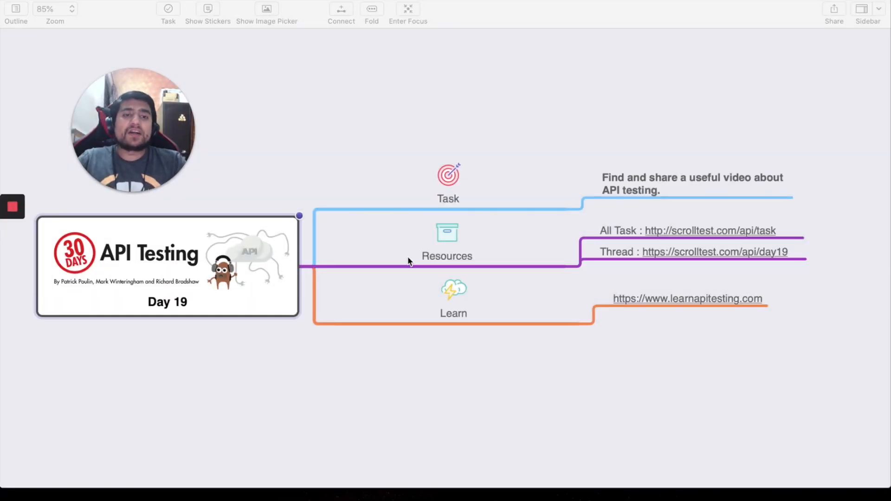
Step: Add a new empty child node under the Resources branch of the Day 19 map
{"action": "left_click", "coordinate": [691, 184]}
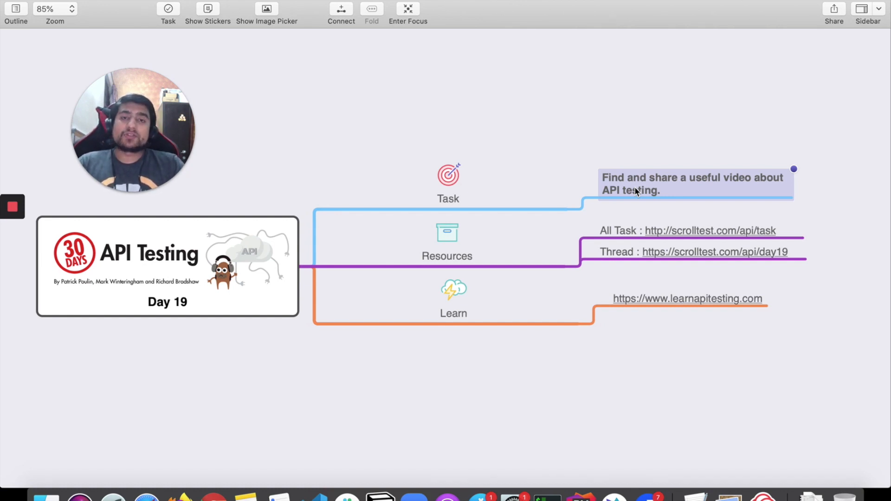
{"action": "left_click", "coordinate": [683, 231]}
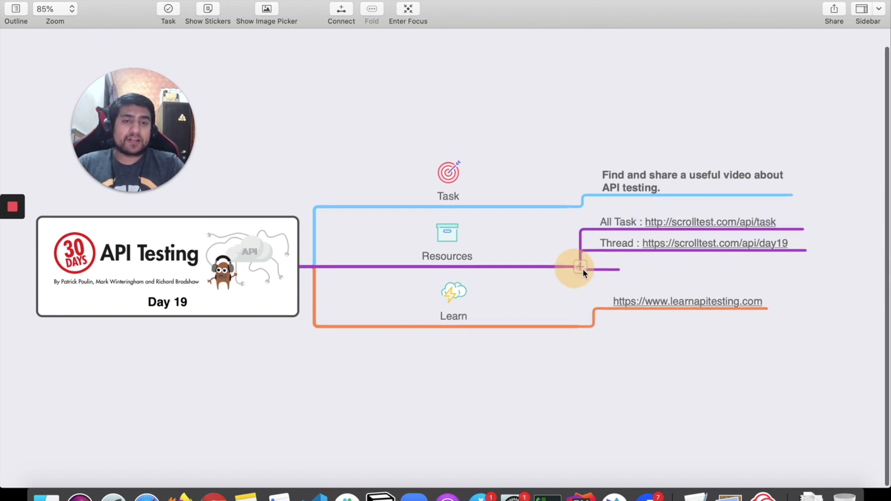
Step: Enter 'thetestingacadem' into the new Resources node
{"action": "type", "text": "thetest"}
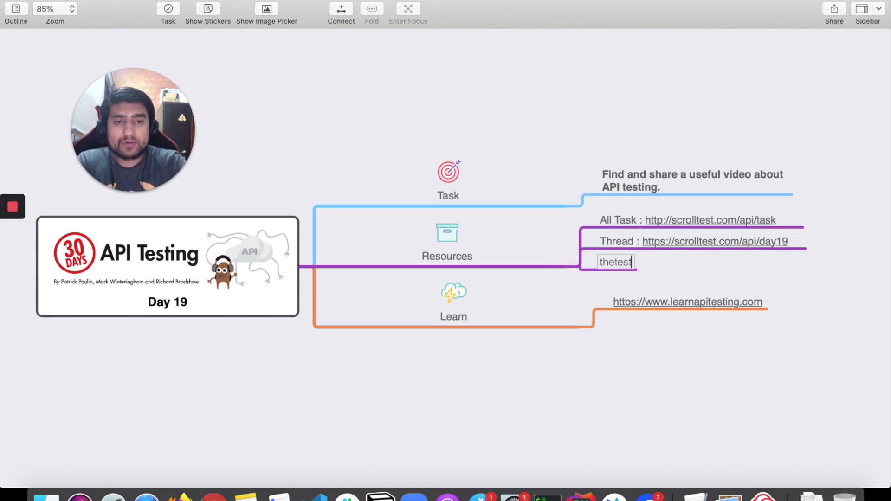
{"action": "type", "text": "ingacadem"}
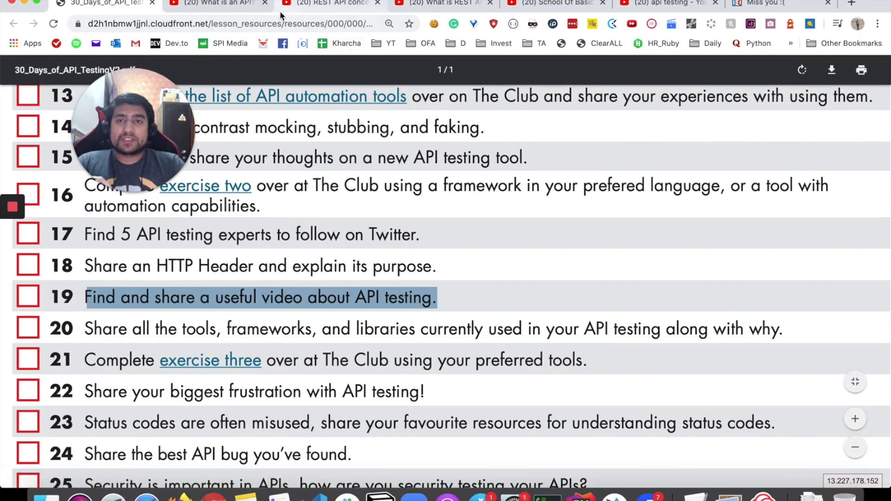
Step: Bring up the 'What is an API?' YouTube video as the first recommendation
{"action": "left_click", "coordinate": [217, 3]}
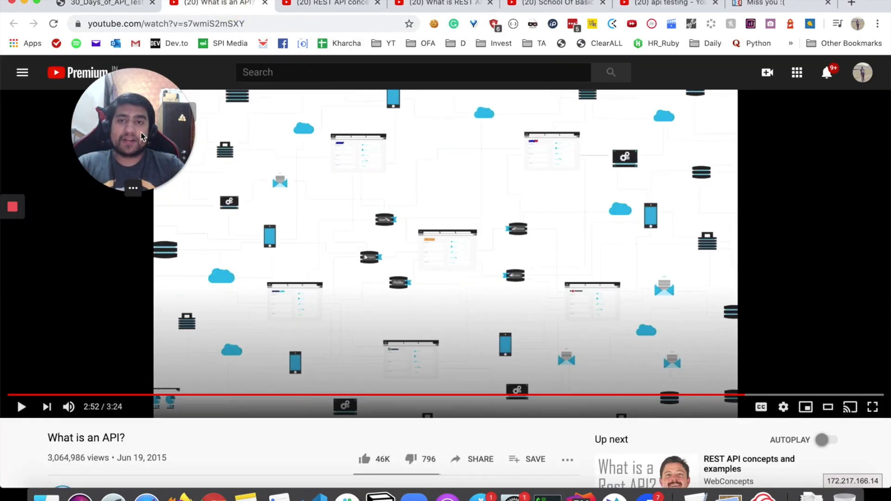
{"action": "left_click_drag", "start_coordinate": [133, 131], "coordinate": [817, 165]}
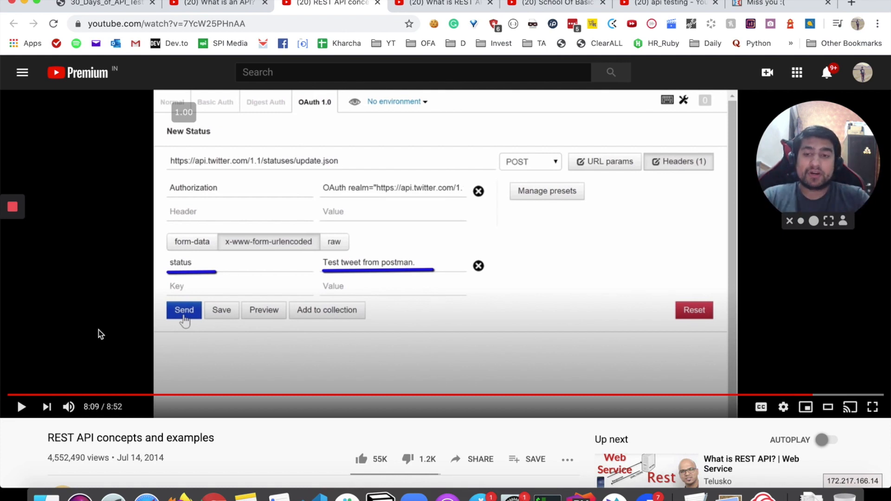
{"action": "mouse_move", "coordinate": [9, 393]}
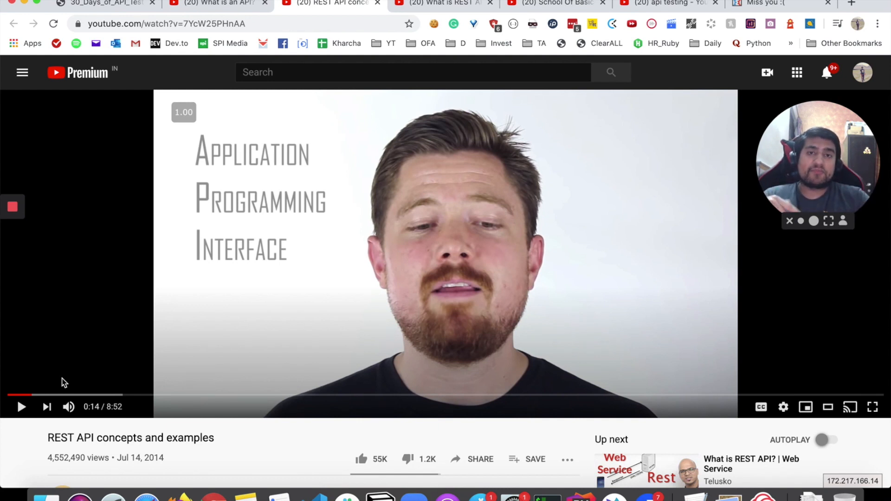
Step: Show the 'REST API concepts and examples' YouTube video
{"action": "left_click", "coordinate": [442, 4]}
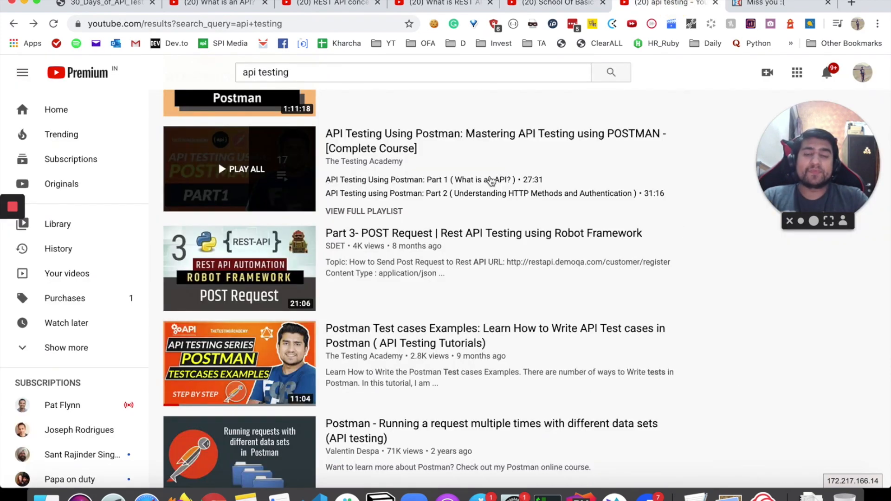
{"action": "mouse_move", "coordinate": [482, 179]}
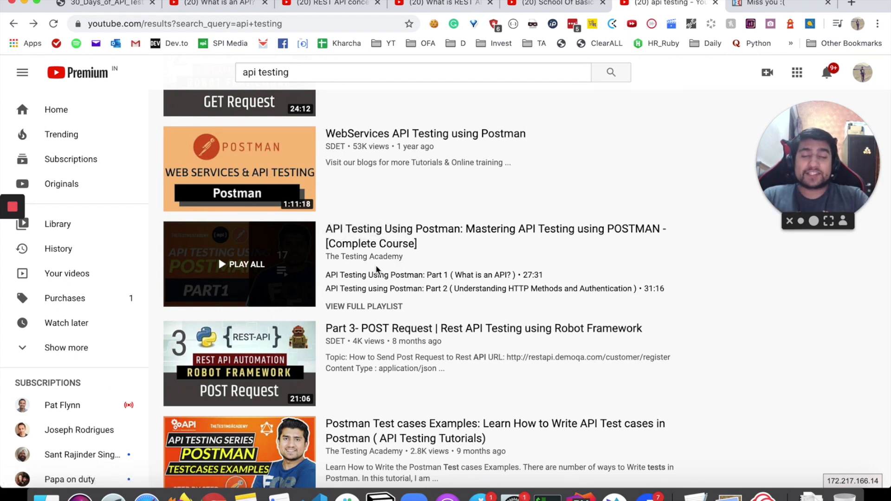
{"action": "mouse_move", "coordinate": [401, 258]}
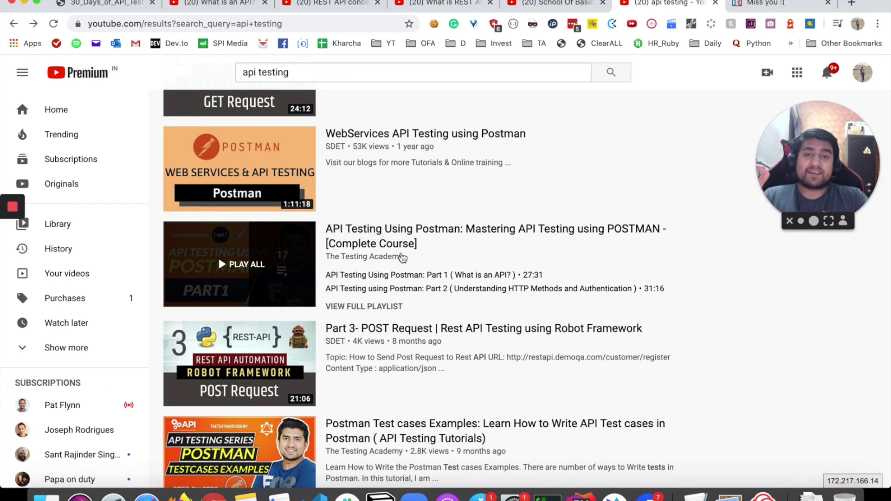
{"action": "mouse_move", "coordinate": [364, 256]}
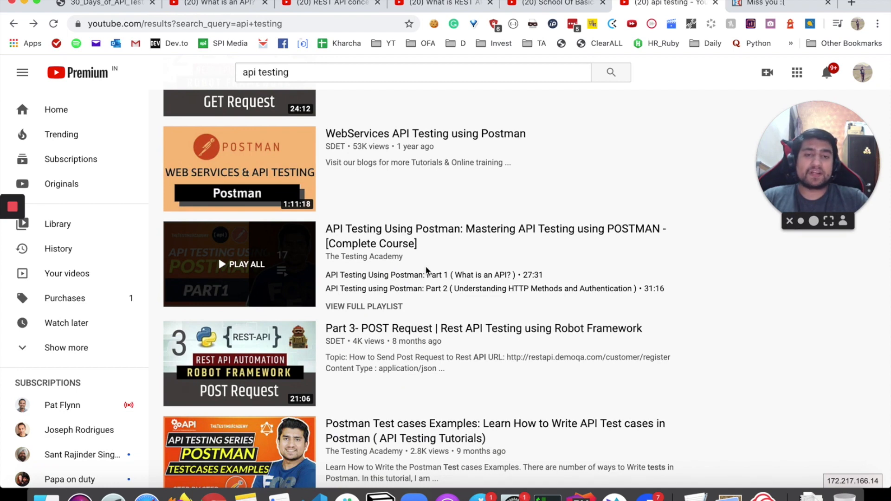
Step: Scroll through the 'api testing' YouTube search results from The Testing Academy
{"action": "scroll", "scroll_direction": "down", "scroll_amount": 3}
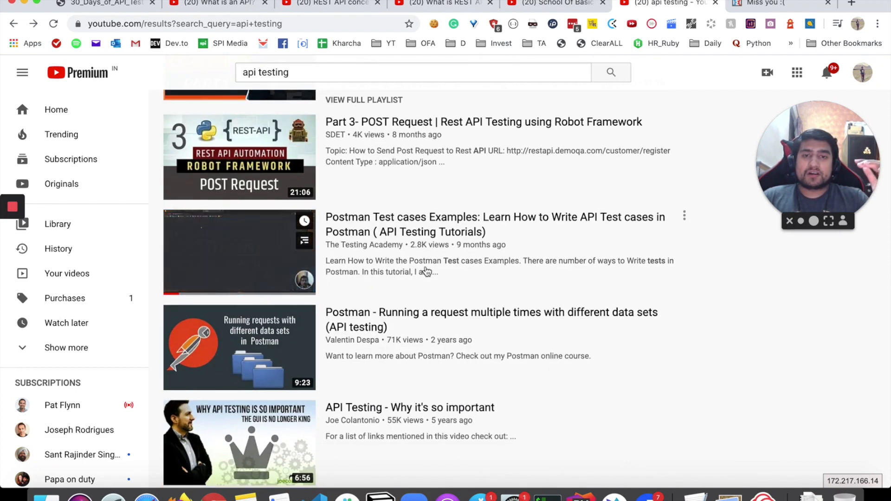
{"action": "scroll", "scroll_direction": "down", "scroll_amount": 3}
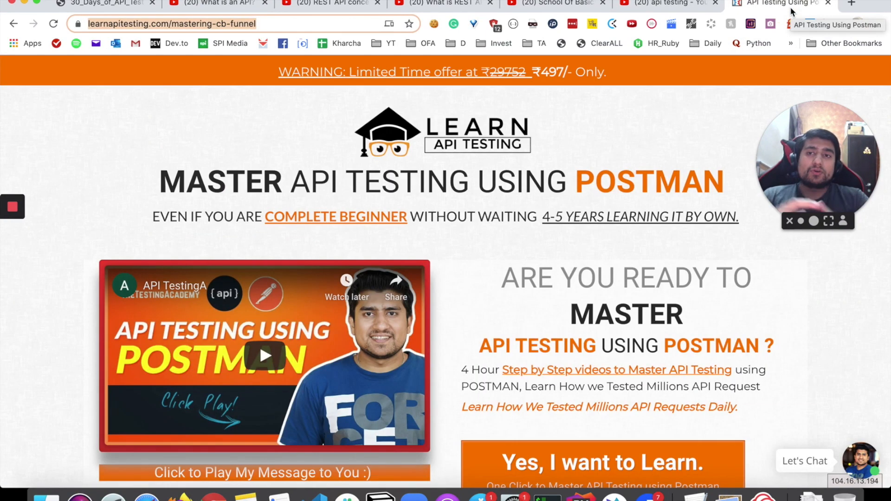
Step: Review the learnapitesting.com Postman masterclass offer after revisiting the api testing results
{"action": "left_click", "coordinate": [665, 4]}
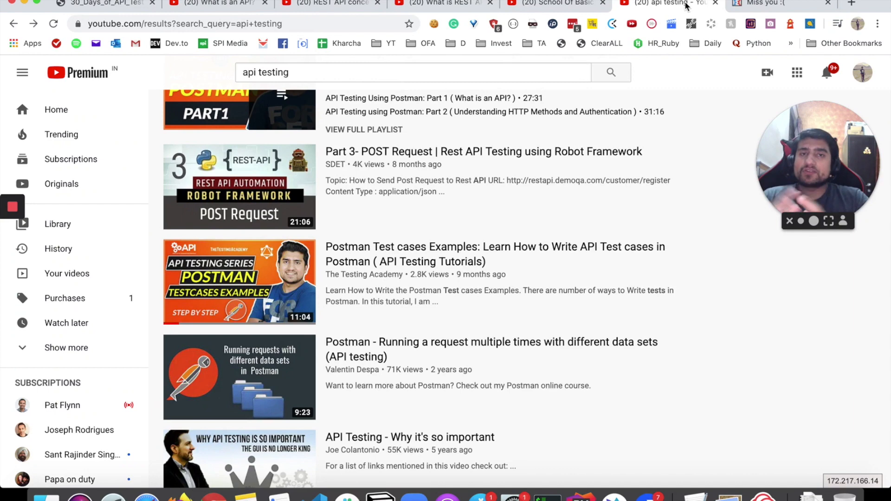
{"action": "left_click", "coordinate": [774, 3]}
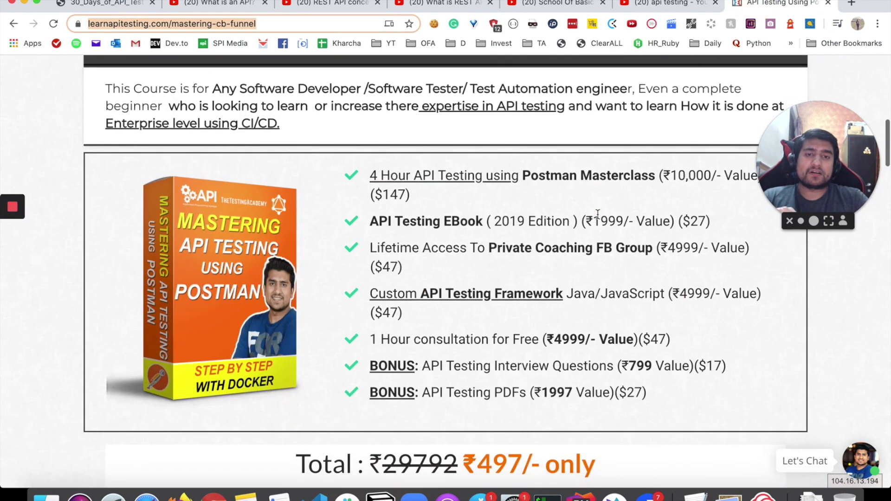
{"action": "scroll", "scroll_direction": "down", "scroll_amount": 3}
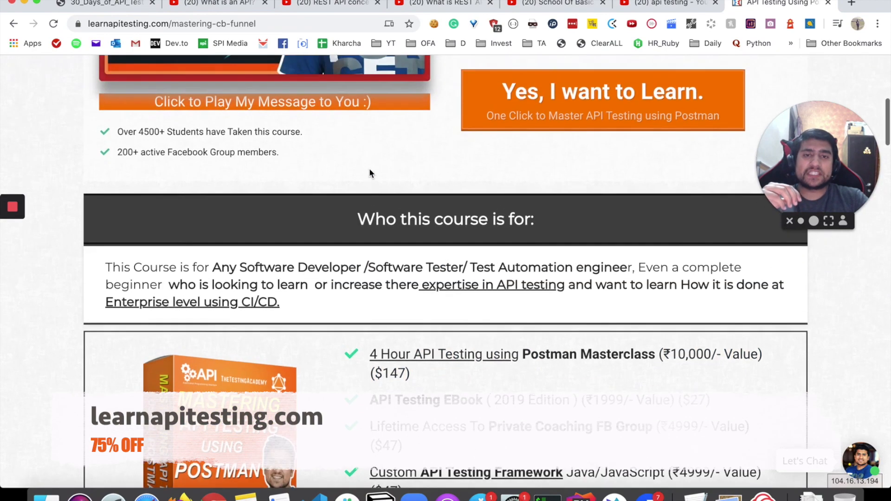
{"action": "scroll", "scroll_direction": "down", "scroll_amount": 3}
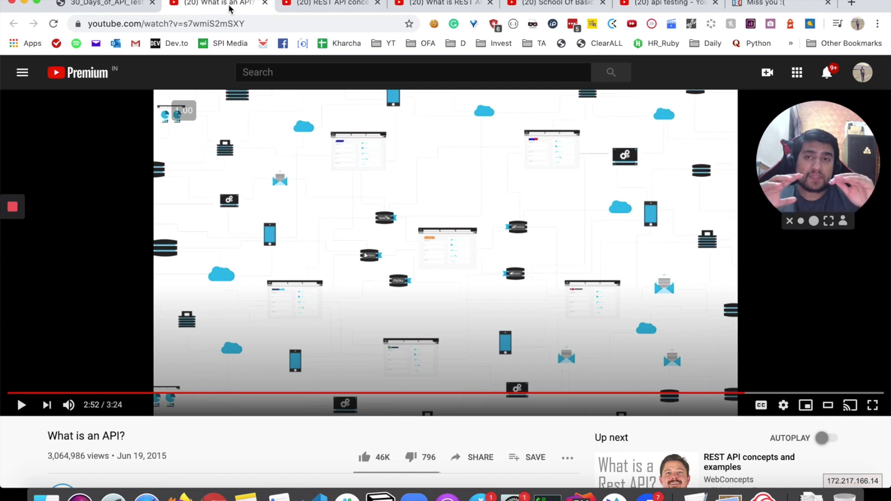
Step: Return to the 30 Days of API Testing task list at day 19
{"action": "left_click", "coordinate": [99, 4]}
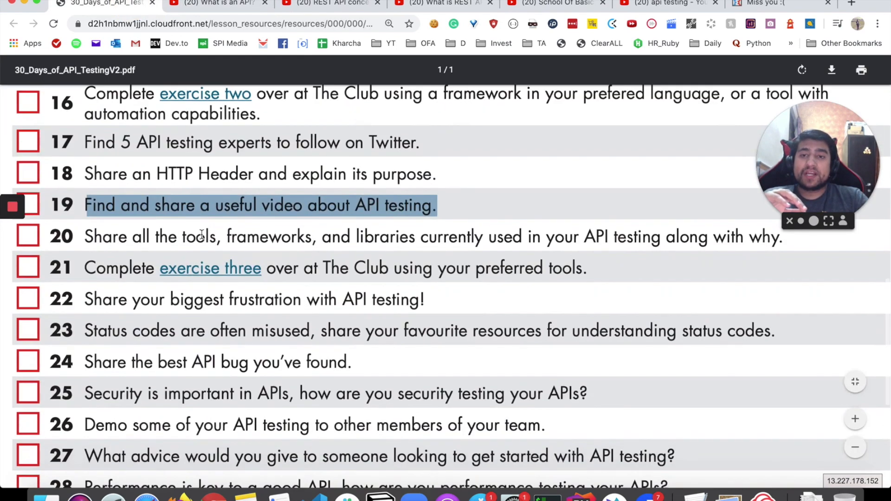